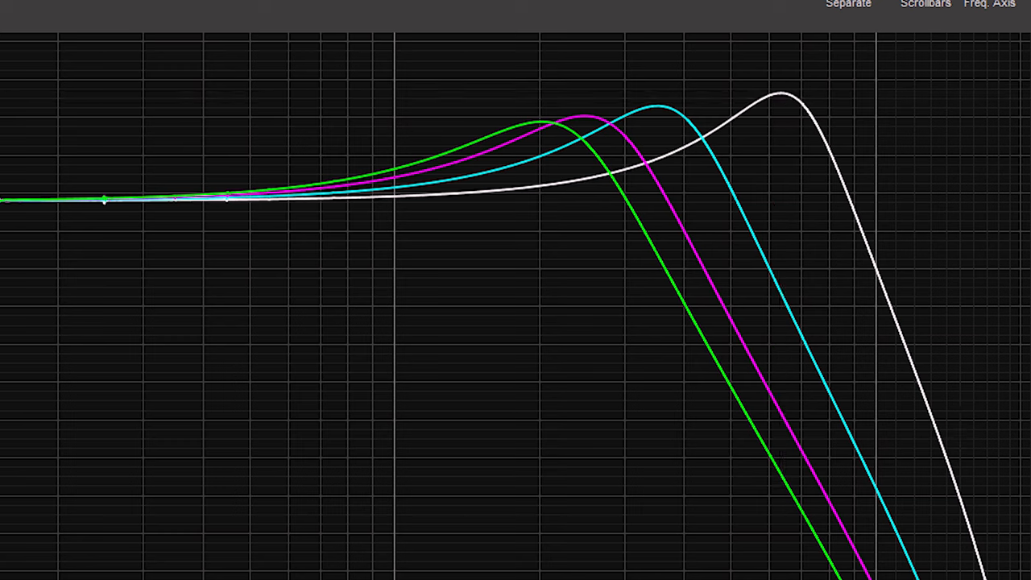
mouse_move(449, 429)
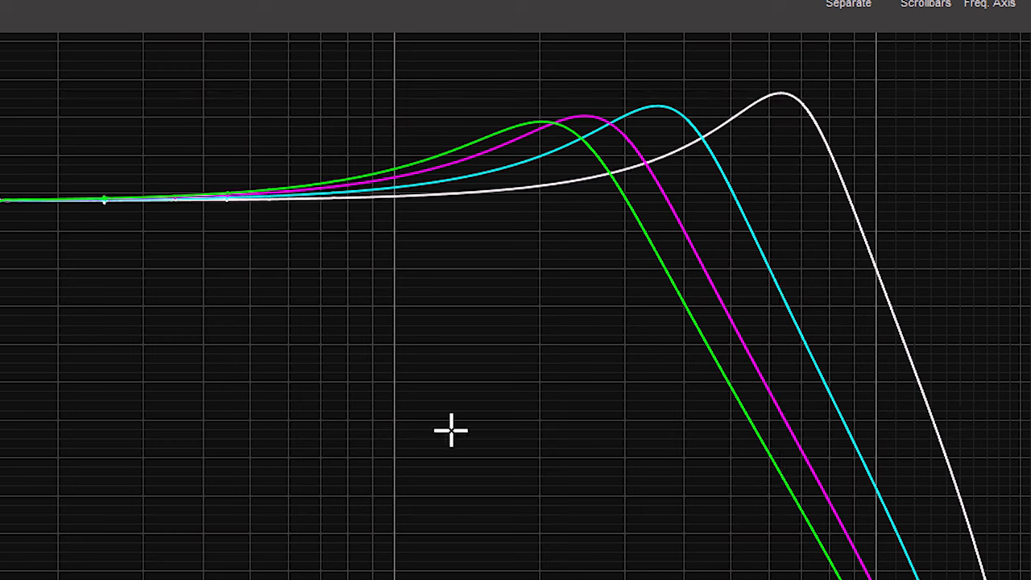
mouse_move(851, 112)
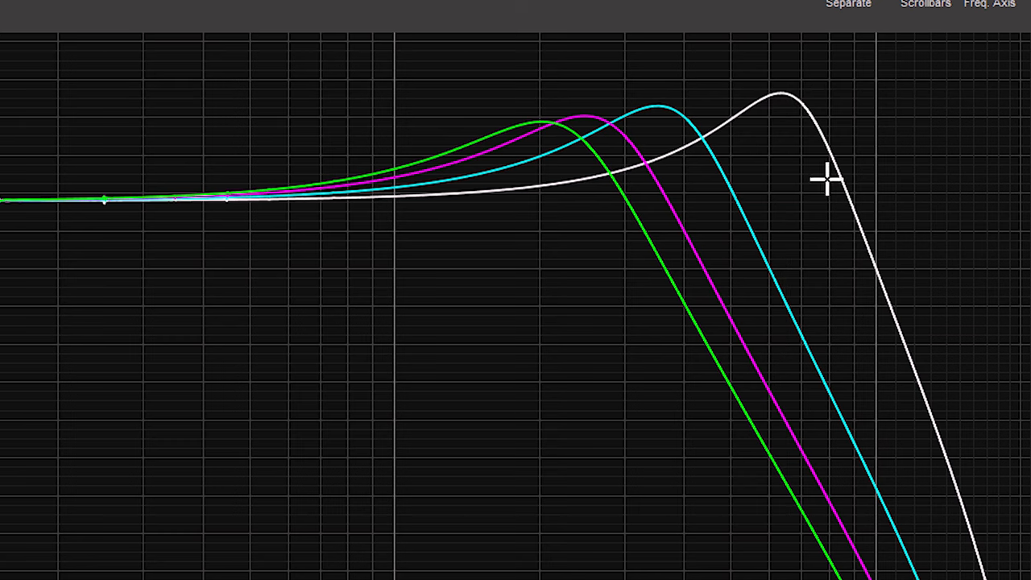
mouse_move(892, 345)
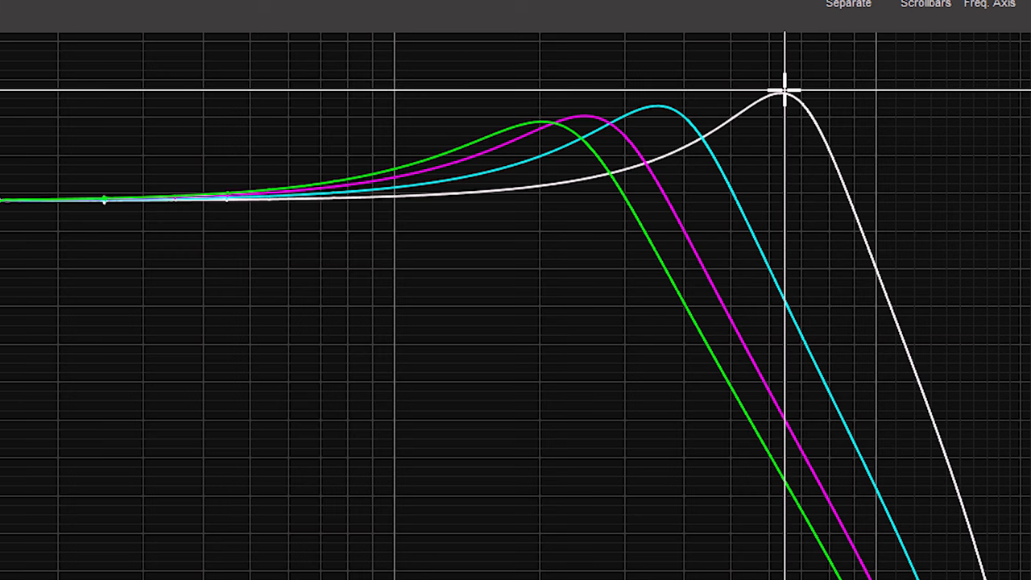
mouse_move(845, 164)
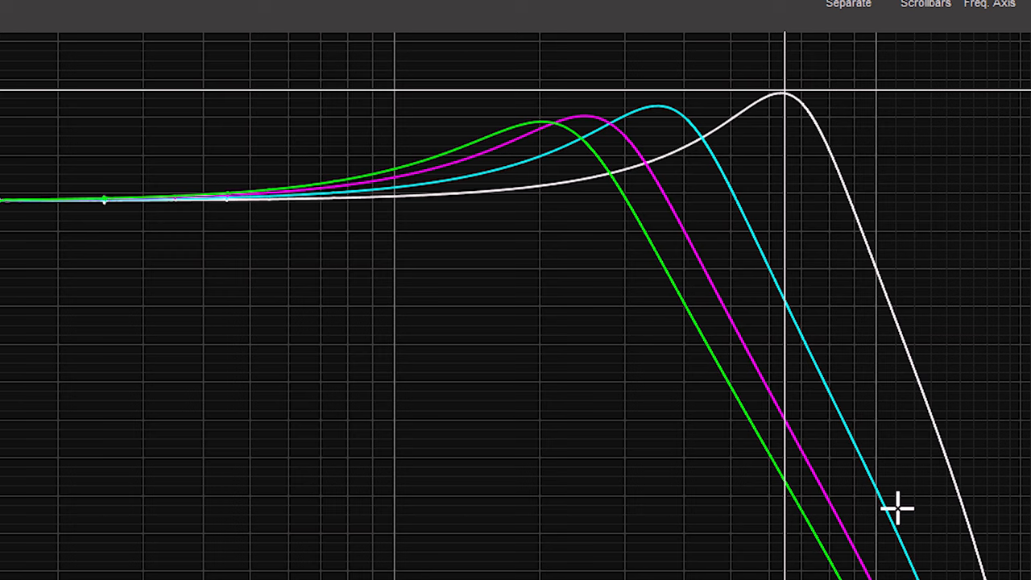
mouse_move(840, 242)
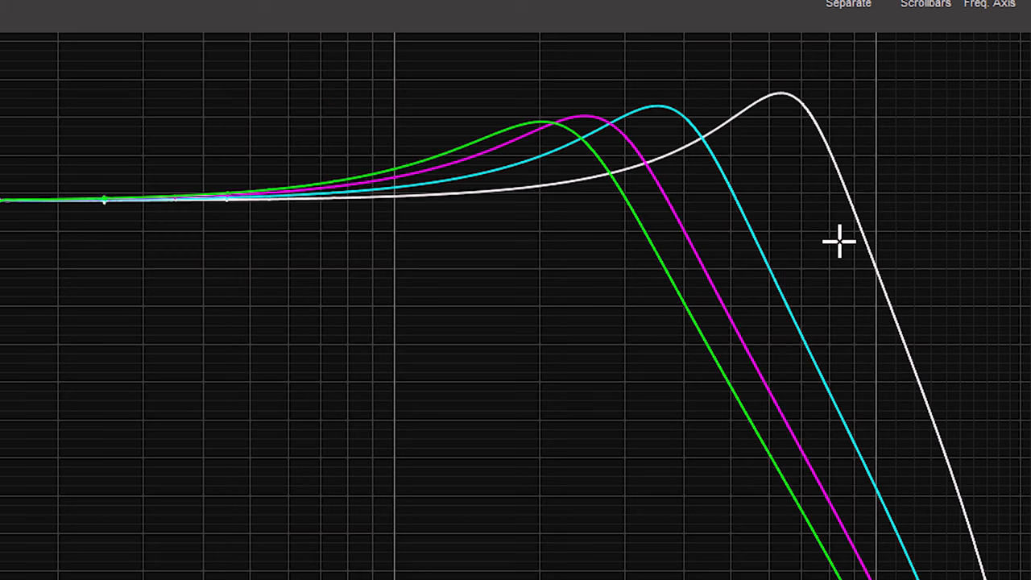
mouse_move(780, 97)
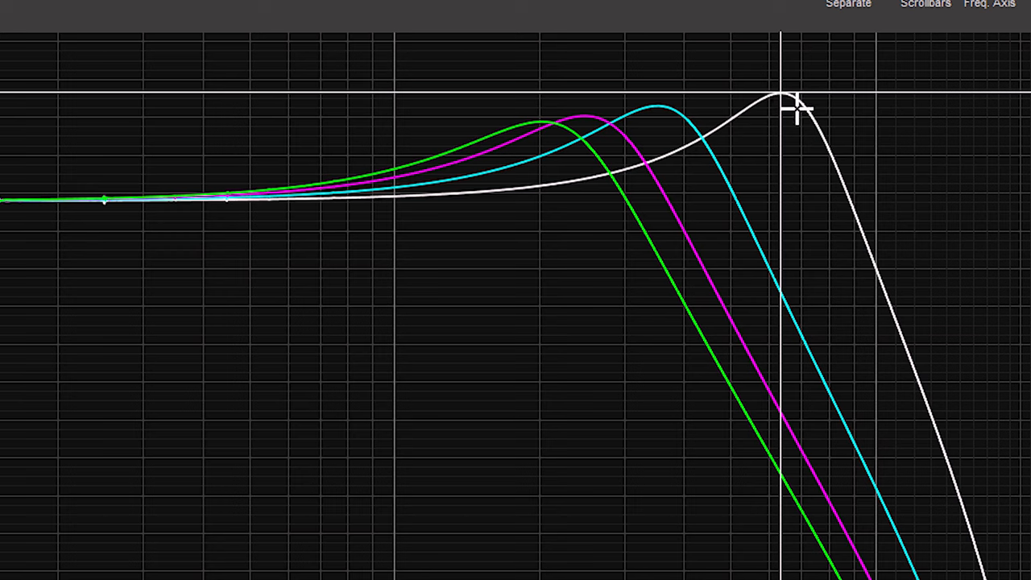
mouse_move(652, 105)
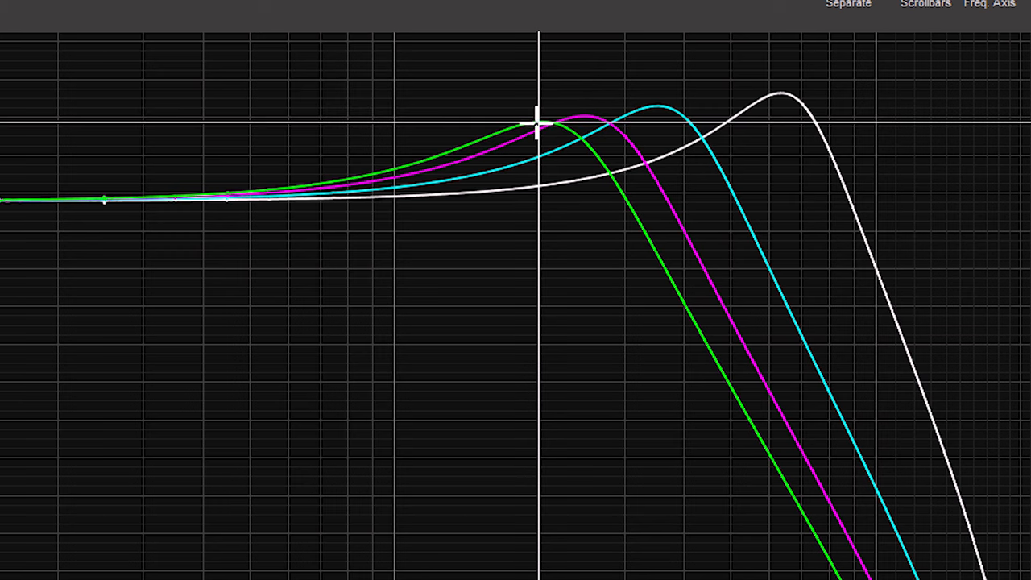
mouse_move(567, 103)
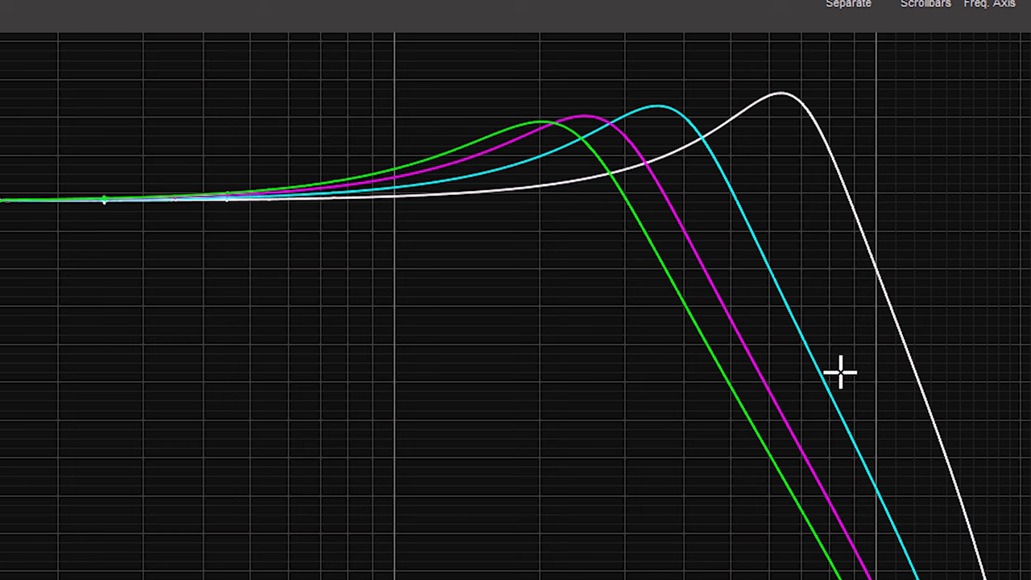
mouse_move(712, 80)
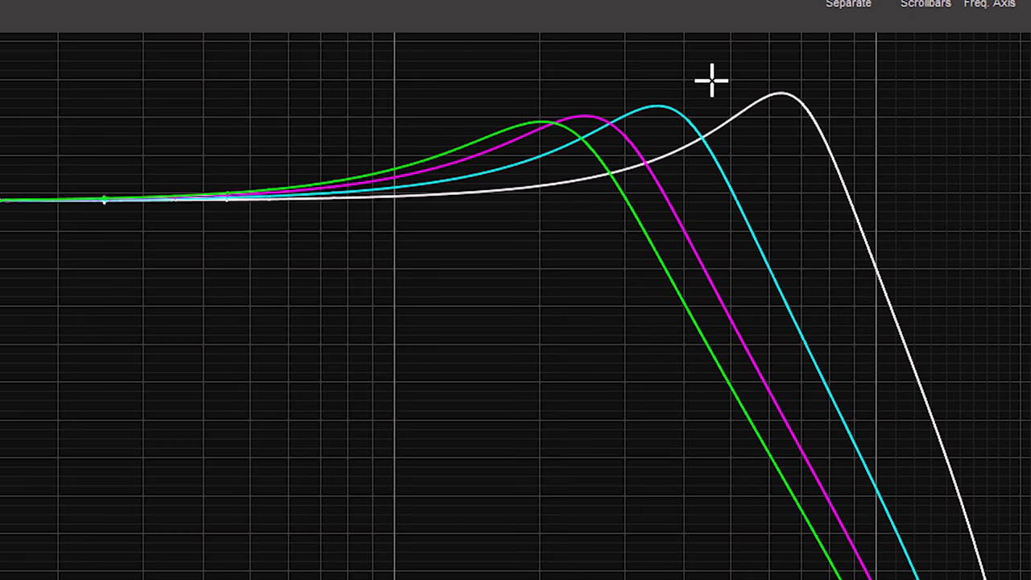
mouse_move(744, 148)
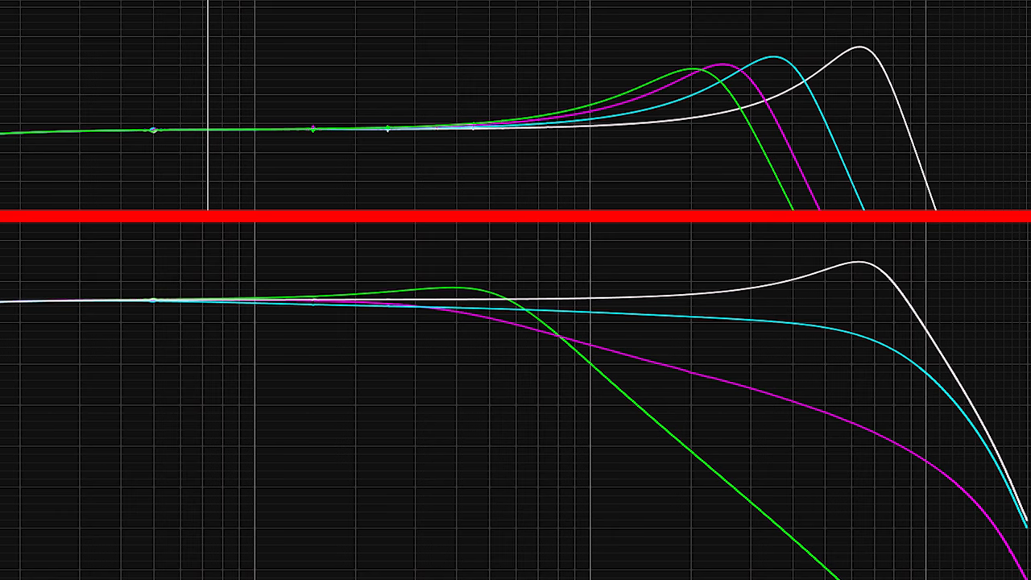
mouse_move(277, 486)
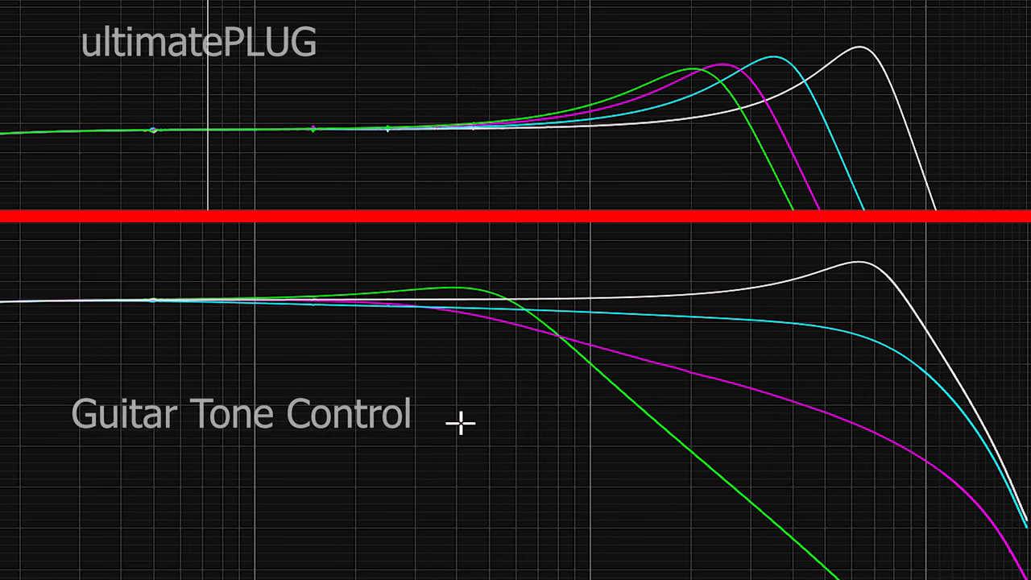
mouse_move(695, 438)
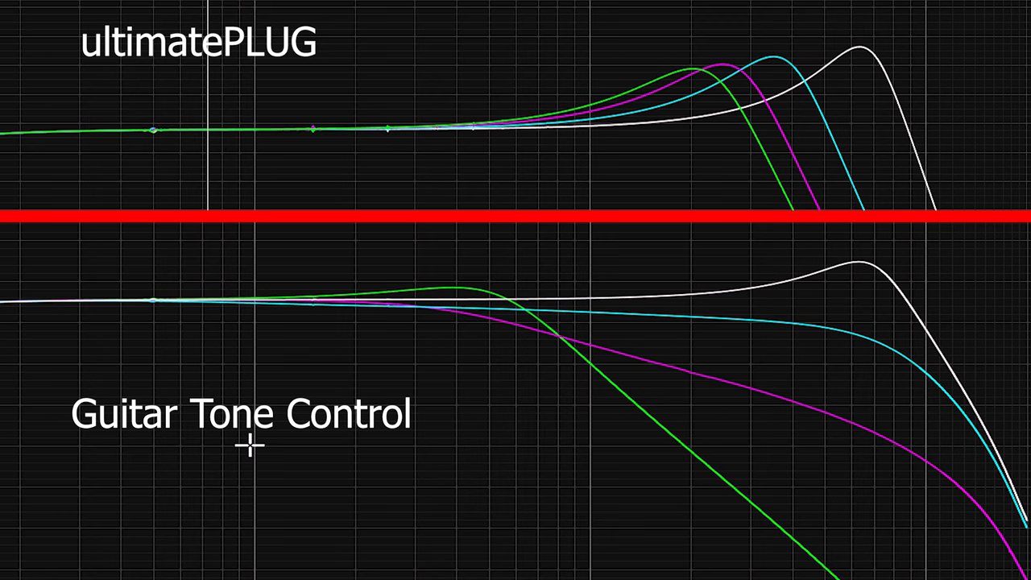
mouse_move(757, 328)
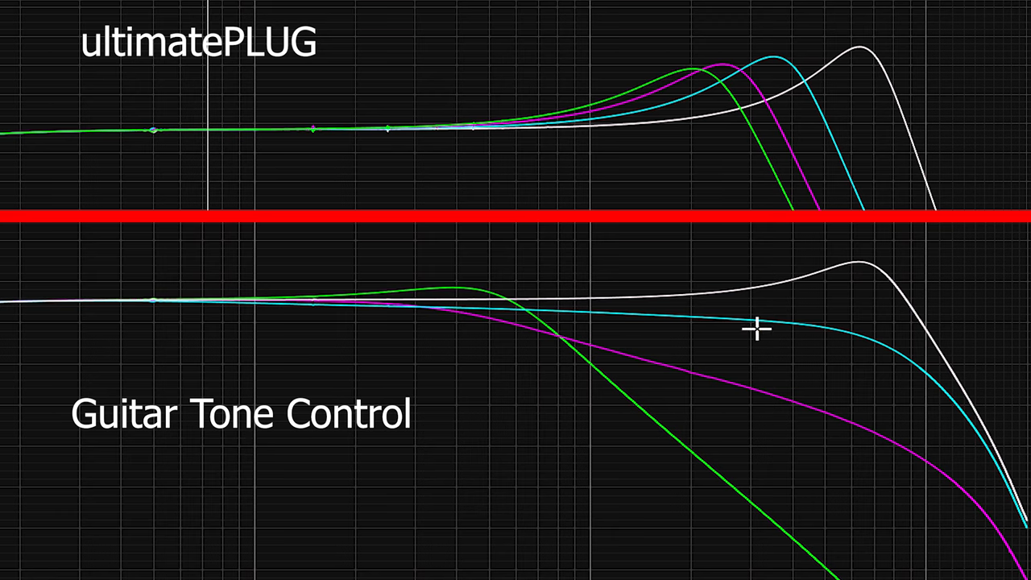
mouse_move(125, 356)
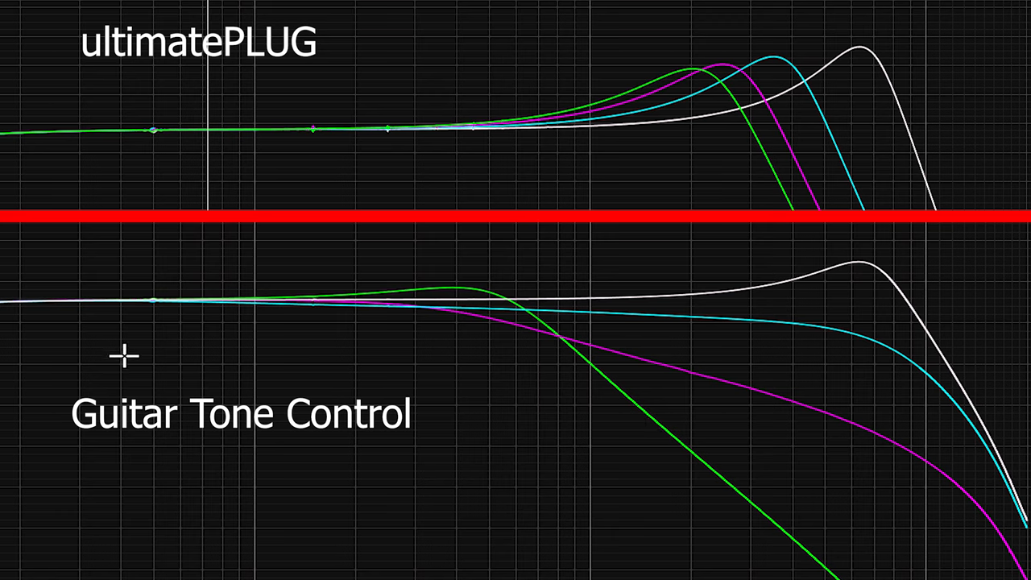
mouse_move(219, 317)
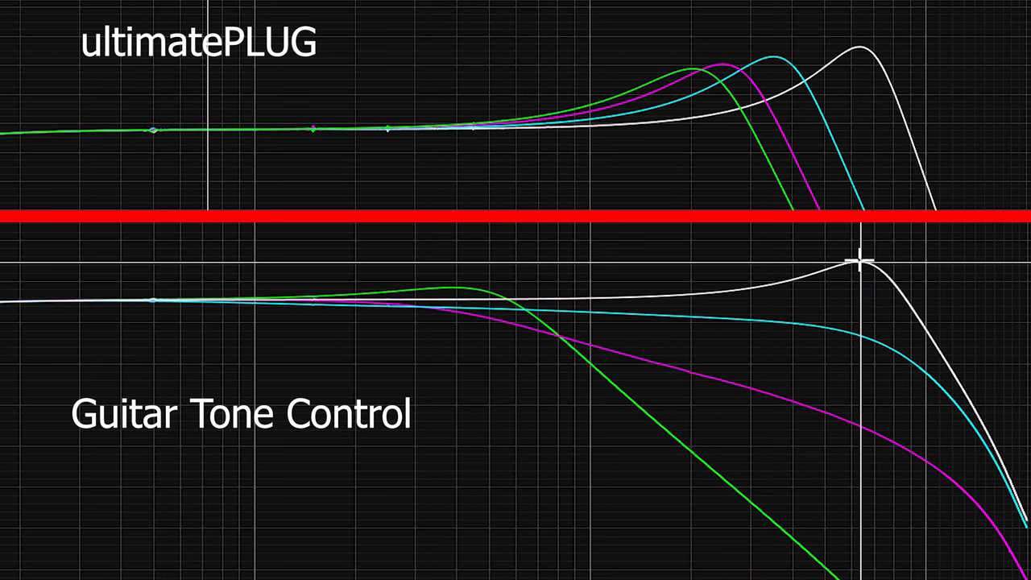
mouse_move(822, 329)
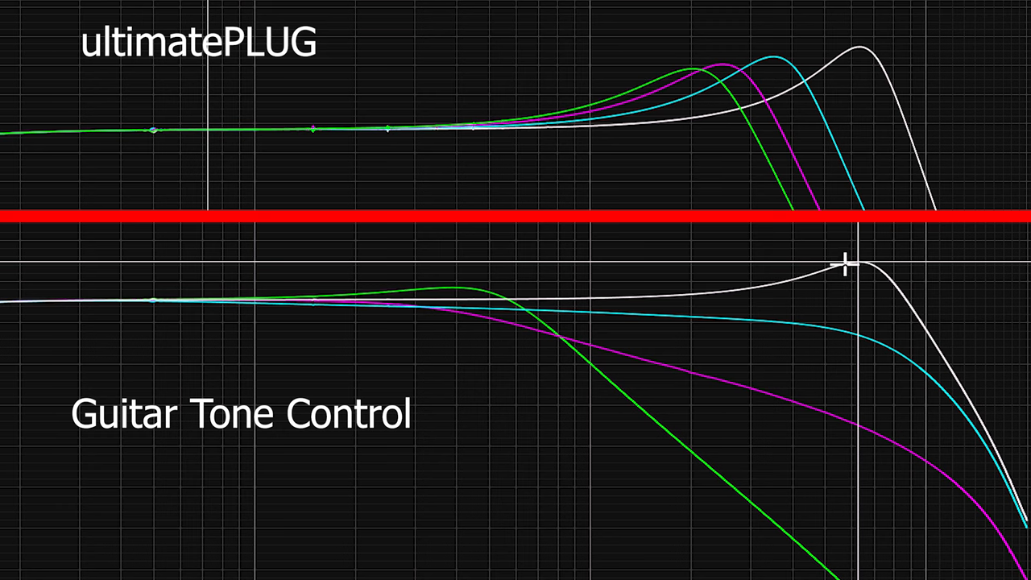
mouse_move(691, 417)
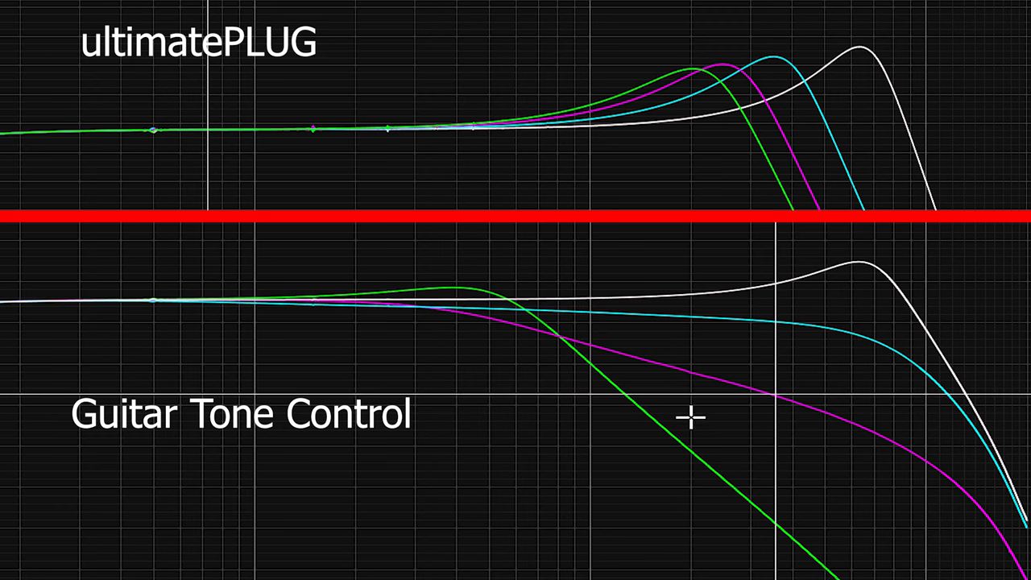
mouse_move(733, 325)
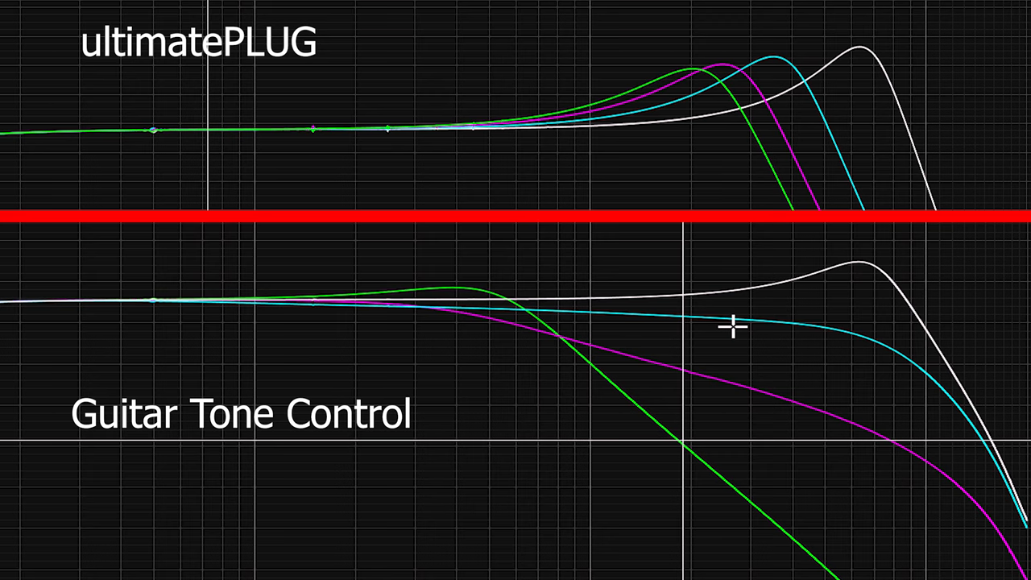
mouse_move(770, 338)
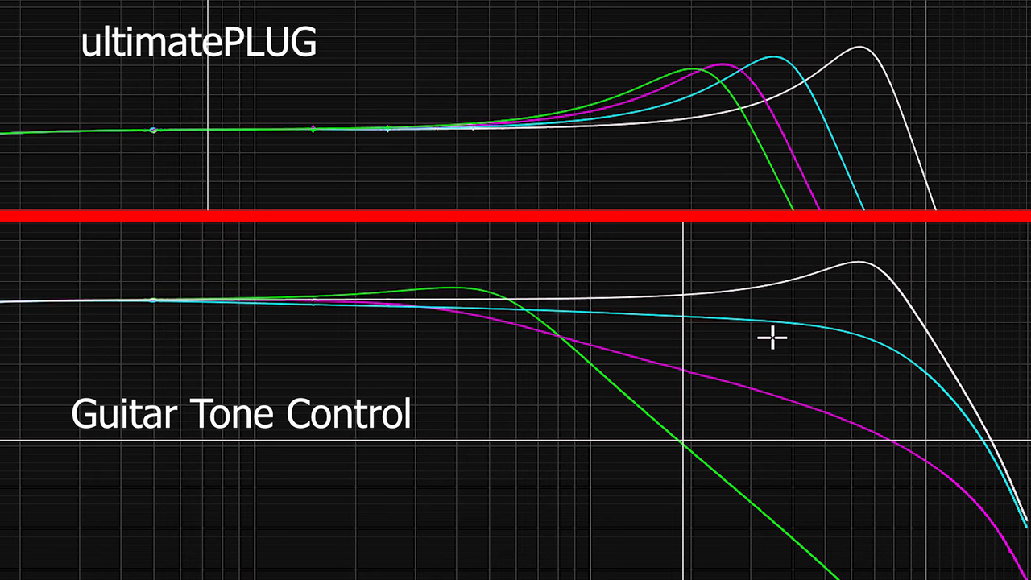
mouse_move(893, 282)
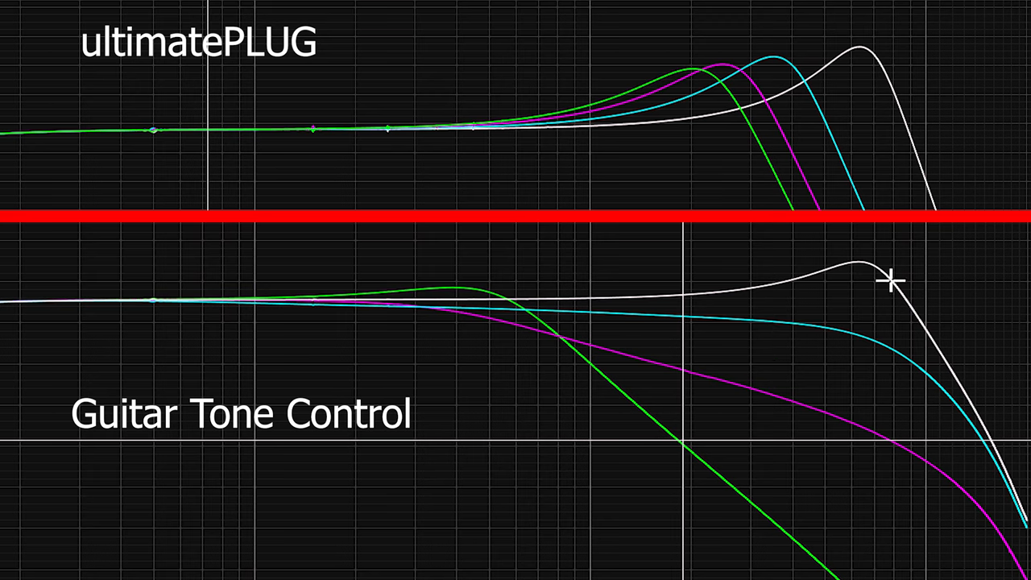
mouse_move(851, 280)
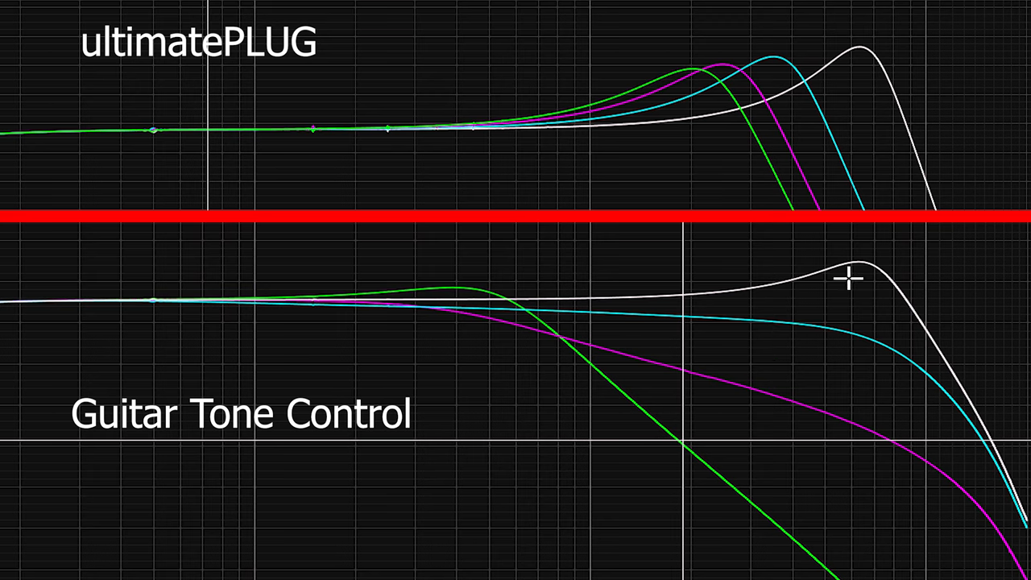